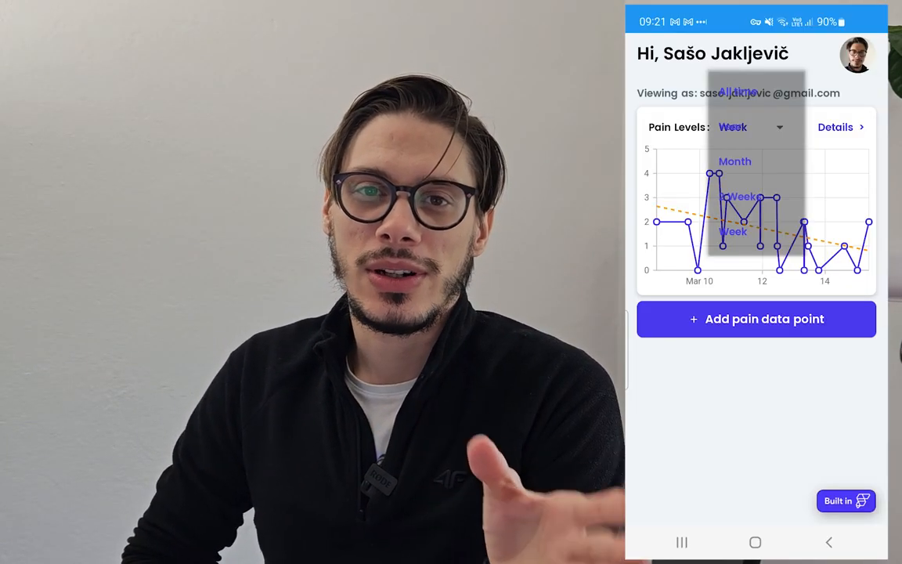
- View the Pain Levels chart by Month and Year, then browse the Pain Data Overview entries
click(735, 161)
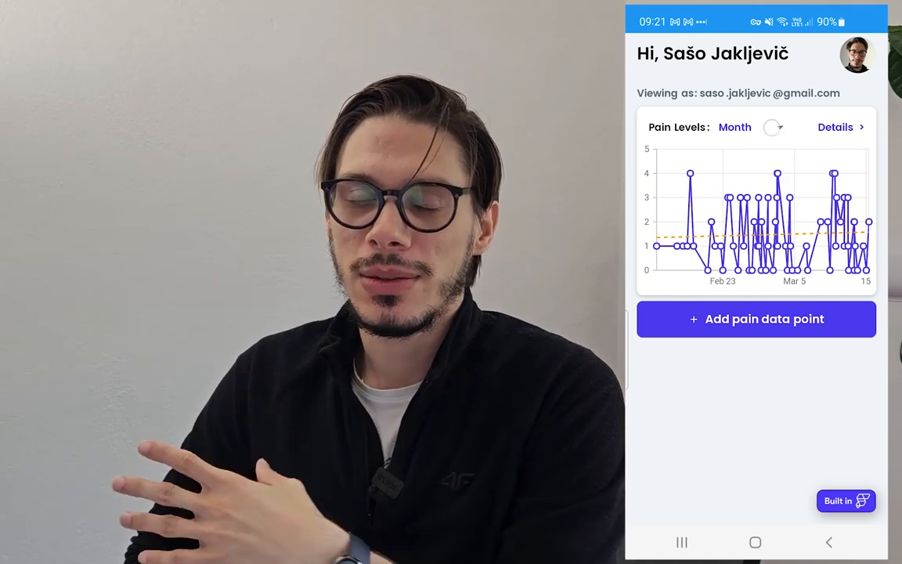
click(749, 127)
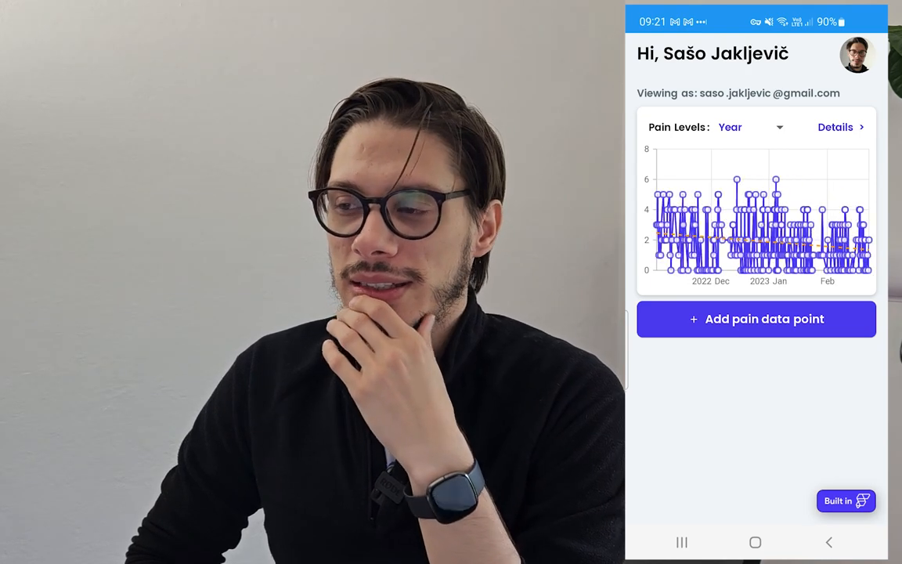
click(835, 127)
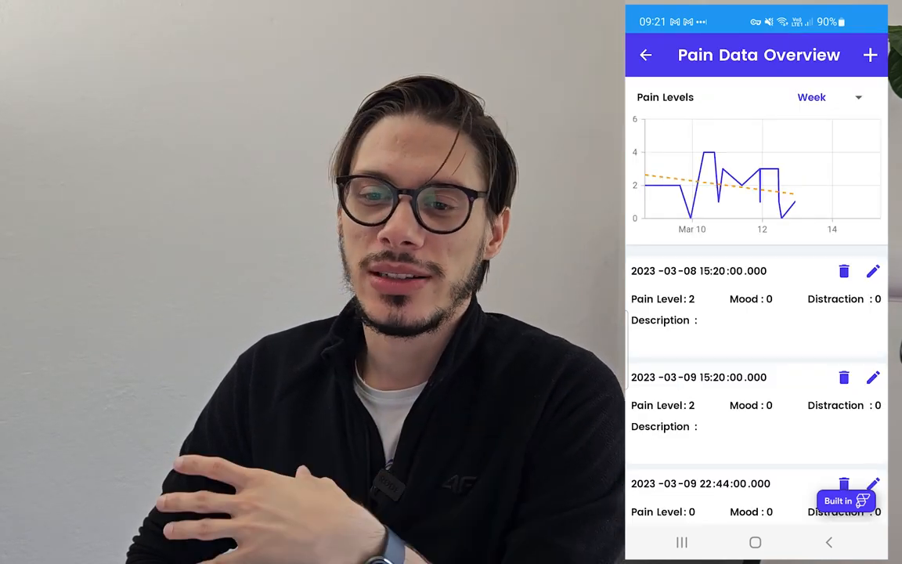
scroll(down, 3)
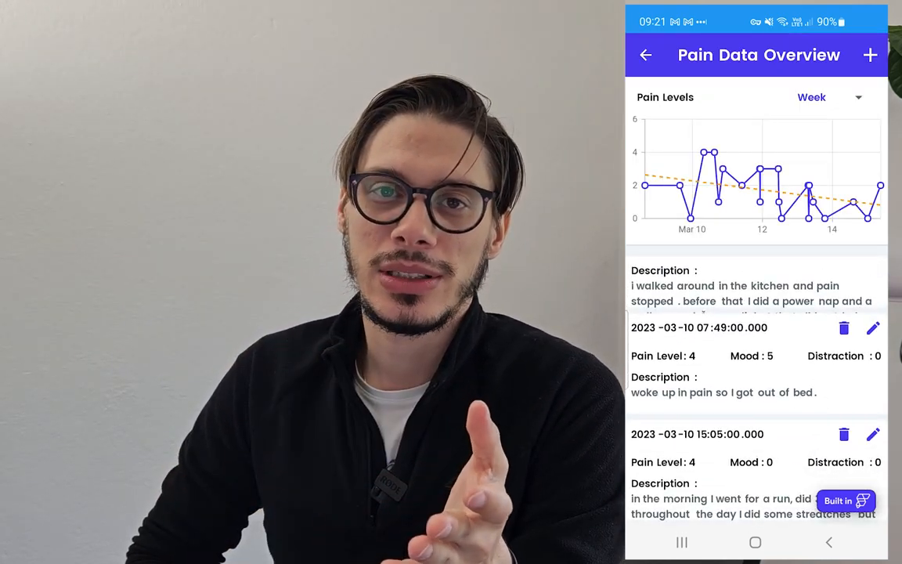
scroll(down, 3)
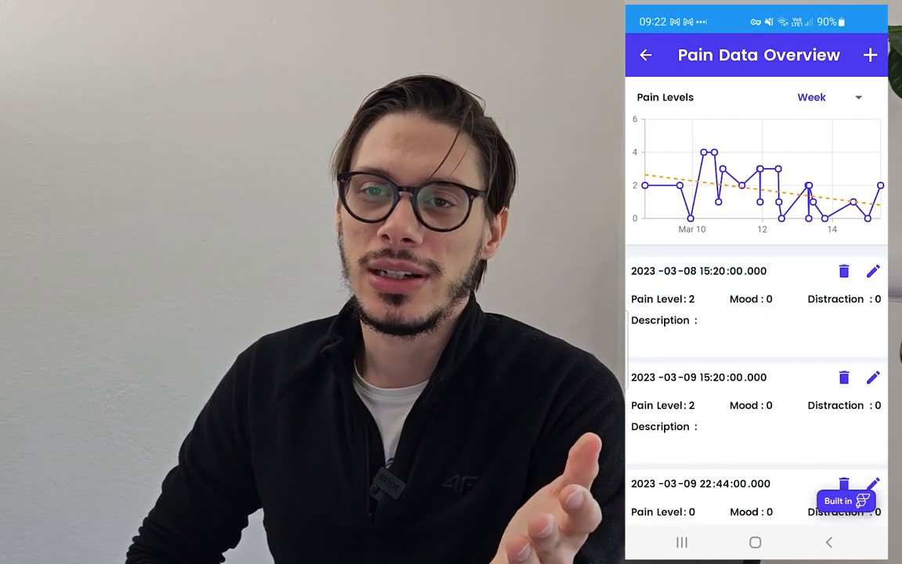
- Add a new pain data point at 7:55 AM with a chosen pain rating
click(893, 53)
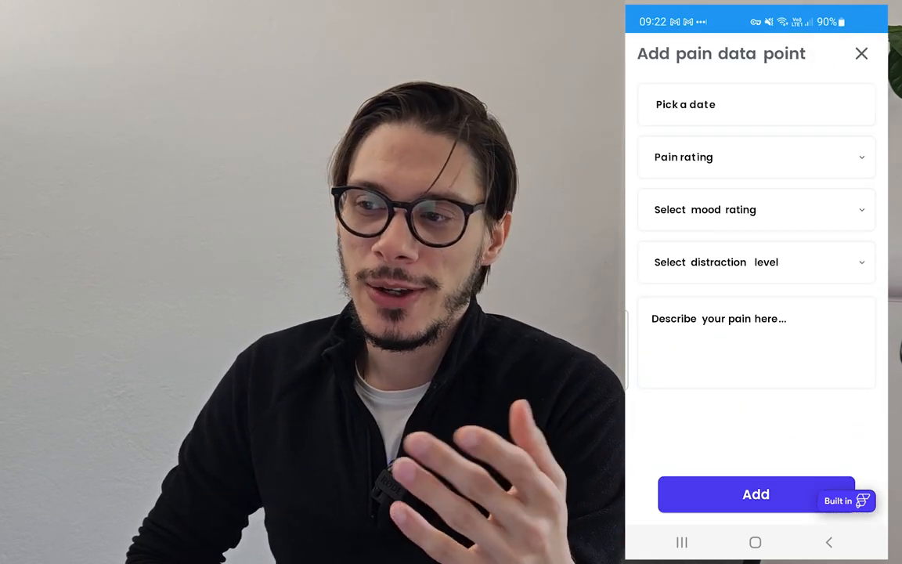
click(686, 103)
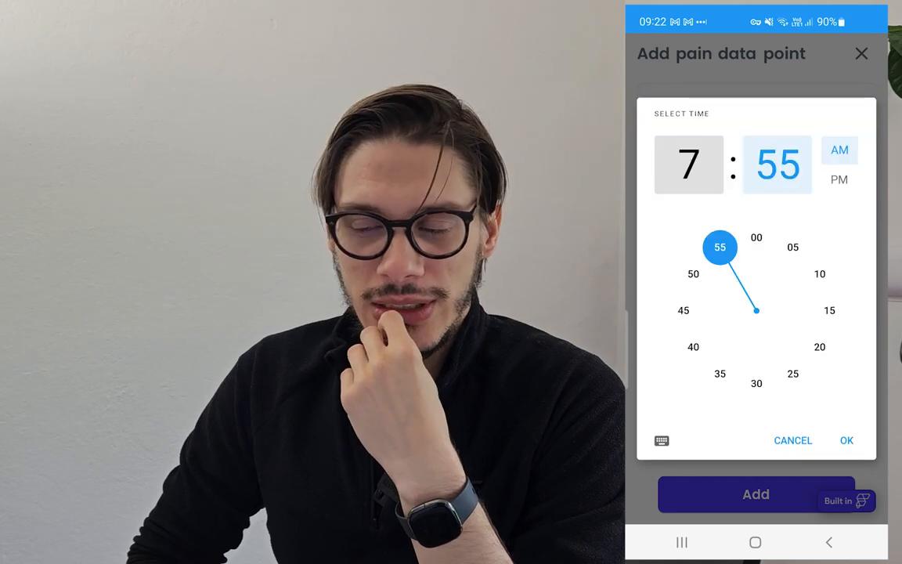
click(846, 440)
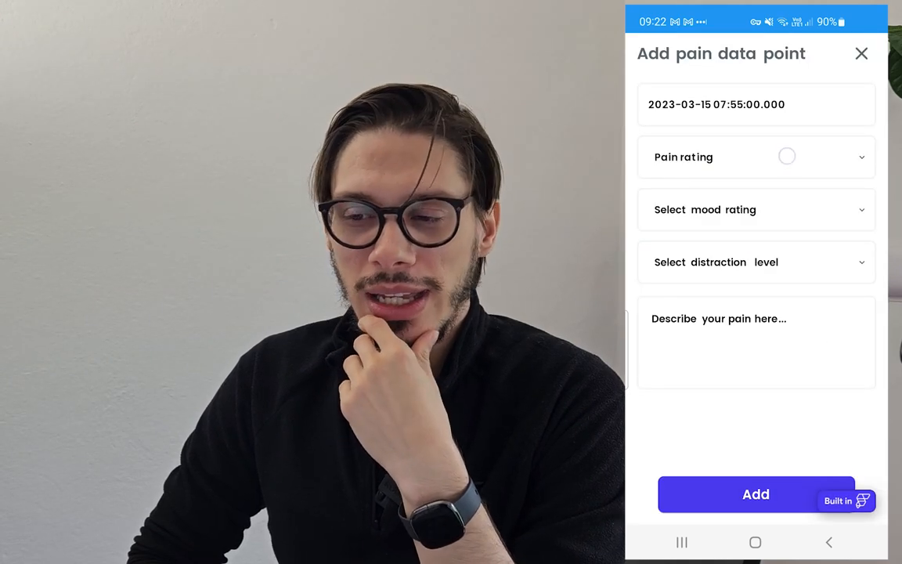
click(757, 157)
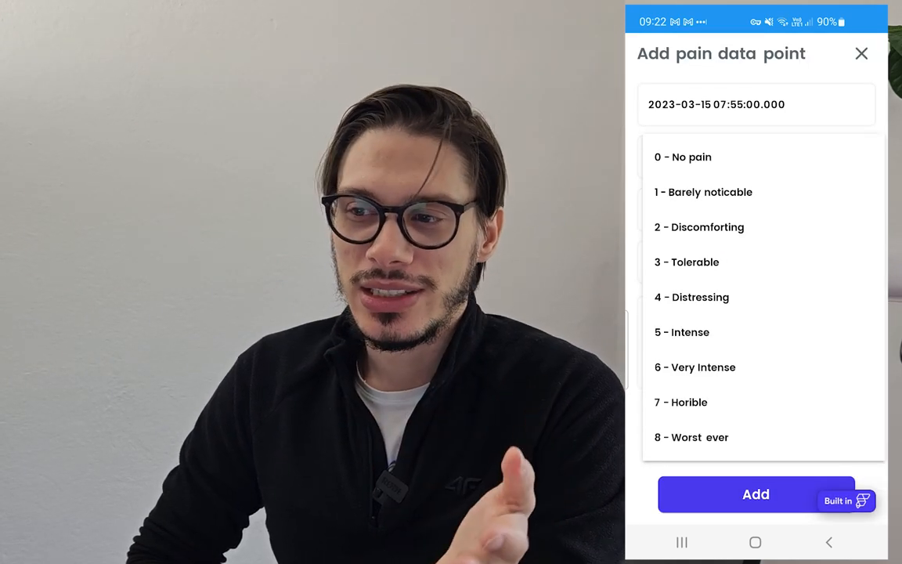
click(684, 156)
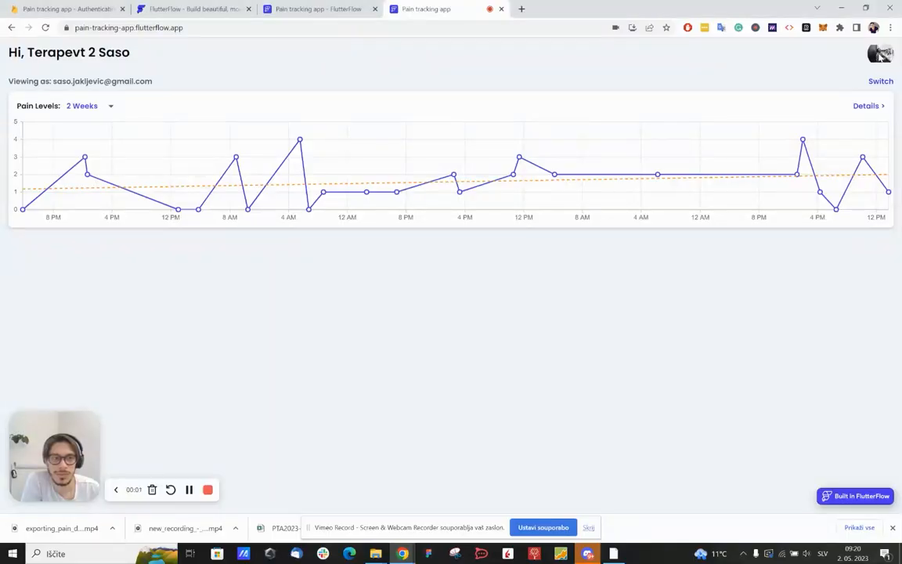
- Download the pain data as a CSV from Profile > Export your pain data
click(880, 57)
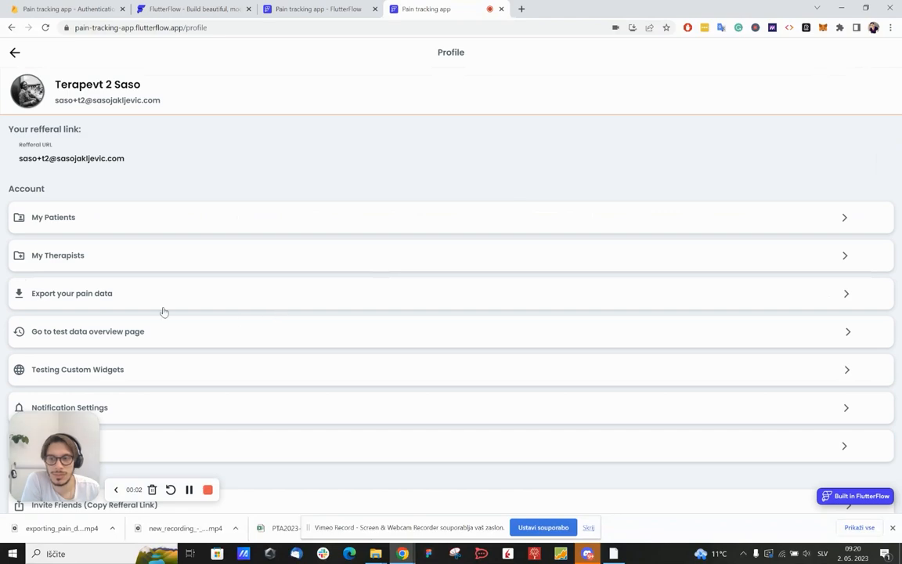
click(72, 293)
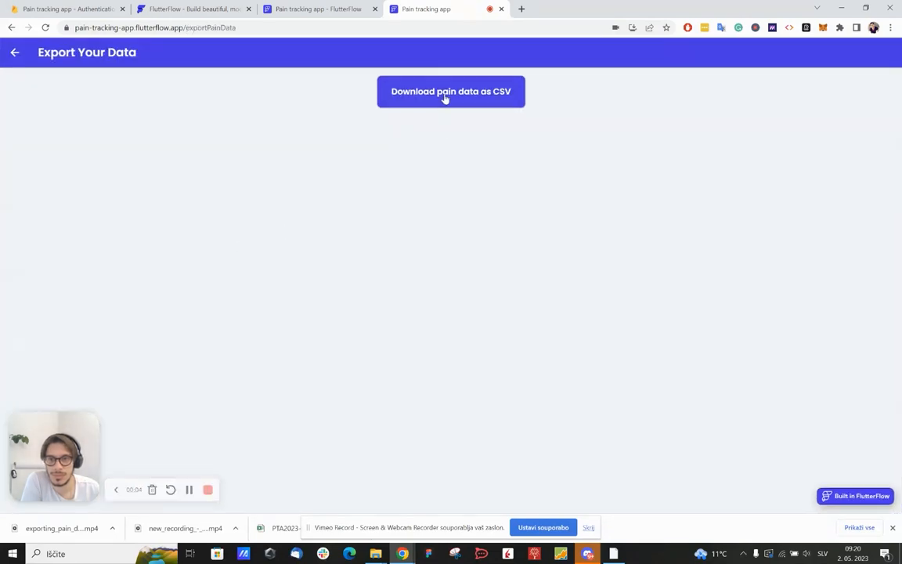
click(451, 90)
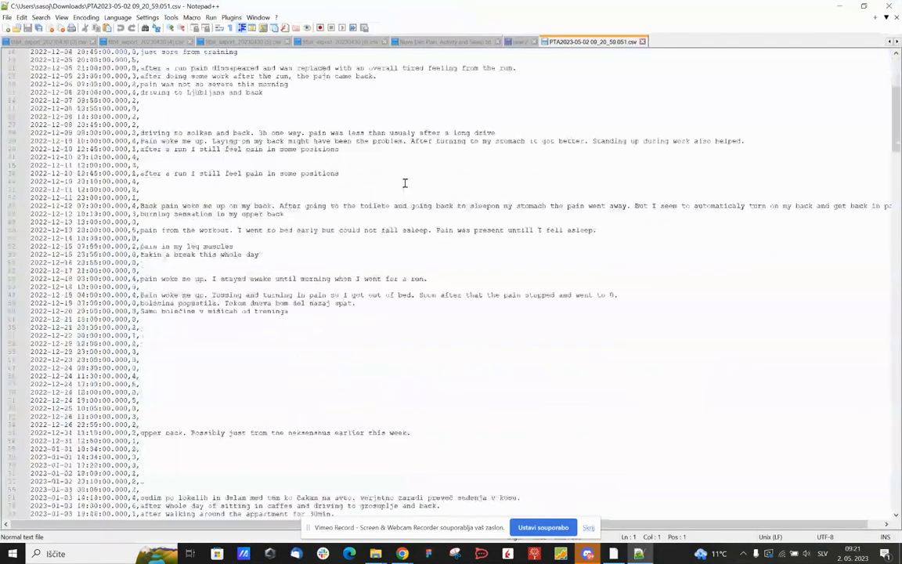
scroll(down, 3)
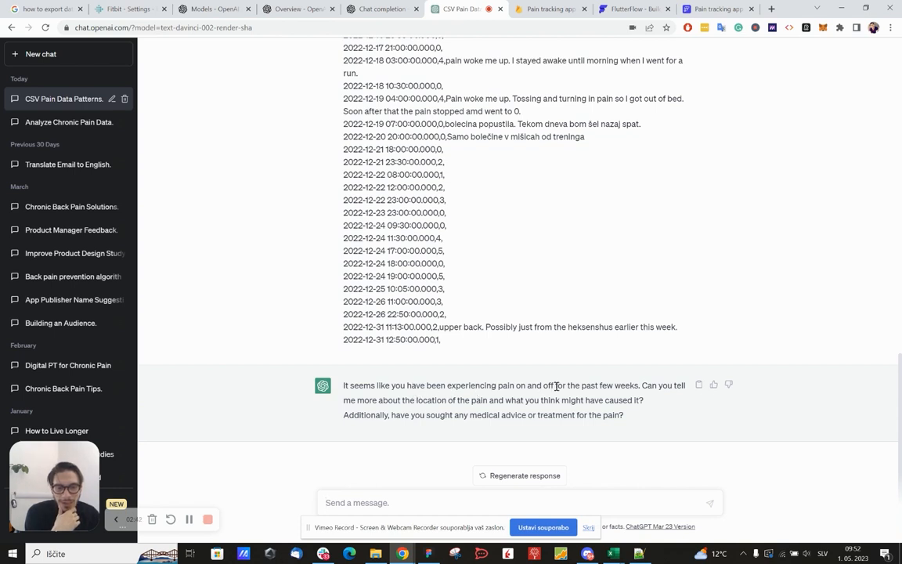
mouse_move(593, 407)
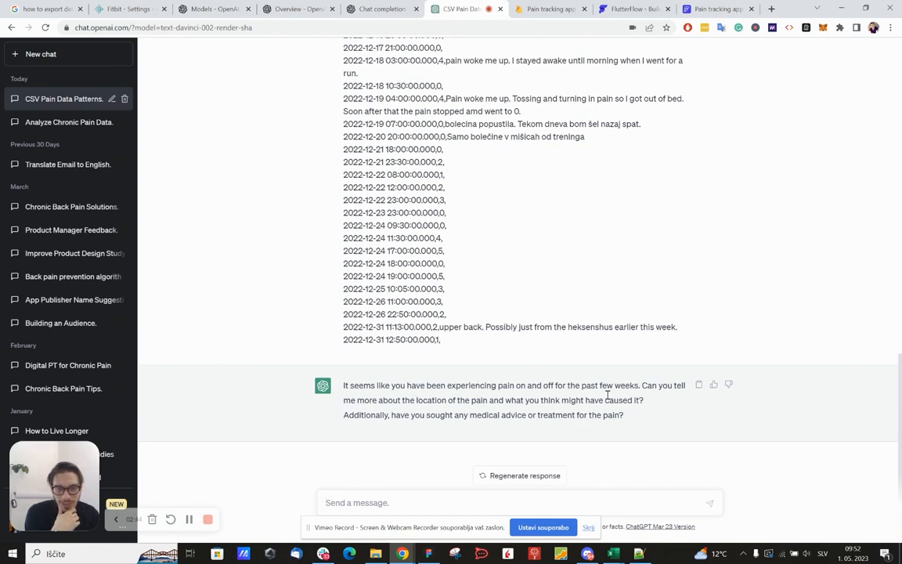
- Reply that they see a physical therapist about 2x per week except lately
drag(448, 401, 479, 401)
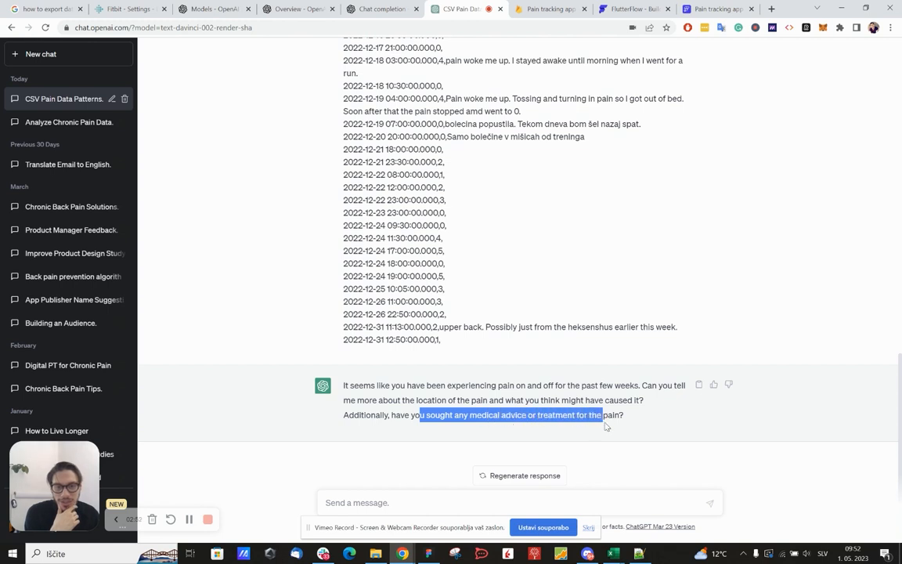
text(Yes I've been working with a physical therapist about 2x per week except in the last two weeks in december.)
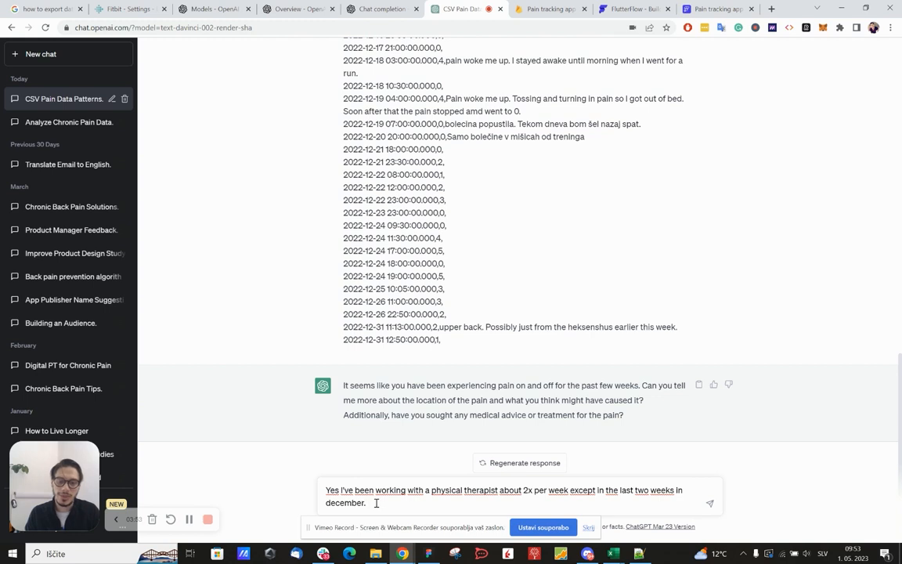
click(710, 500)
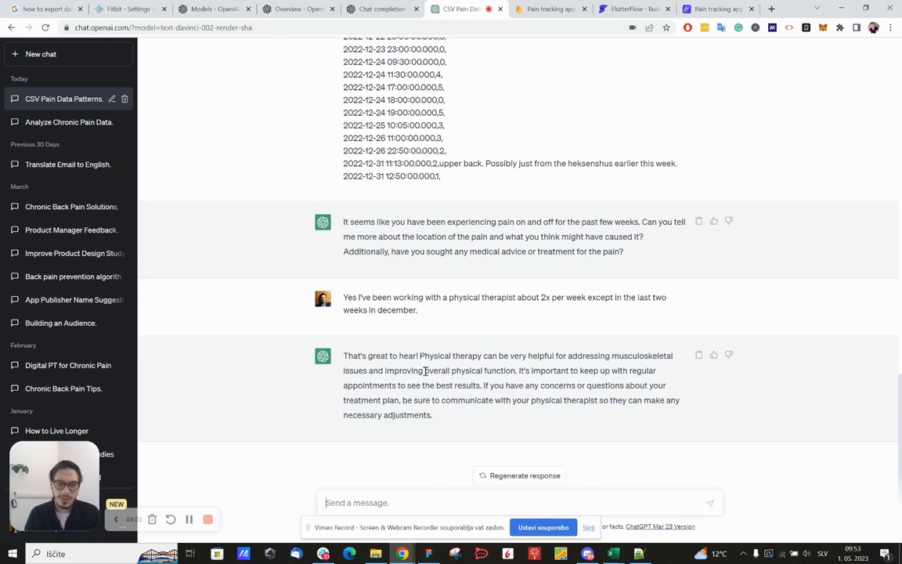
mouse_move(521, 373)
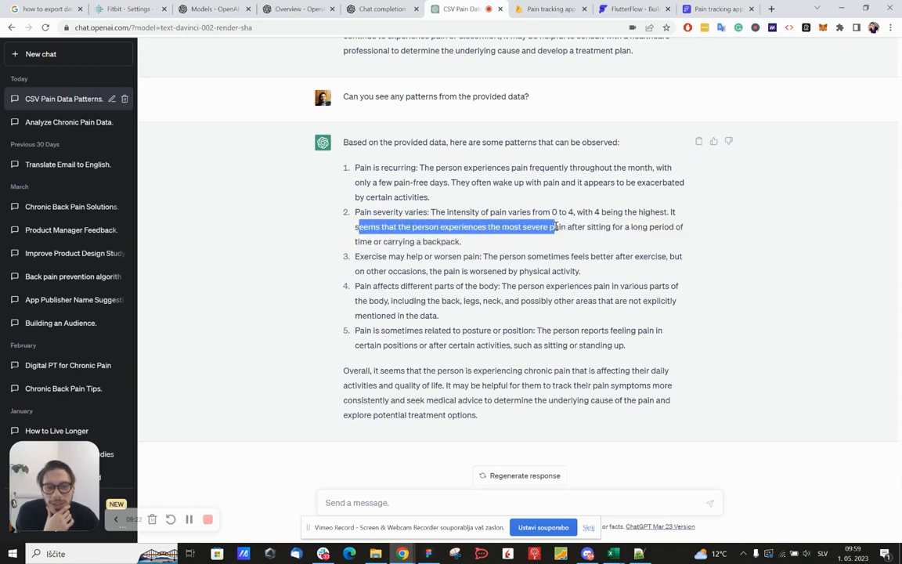
- Read the patterns on most severe pain, sitting/backpack triggers and exercise effects
drag(556, 225, 462, 242)
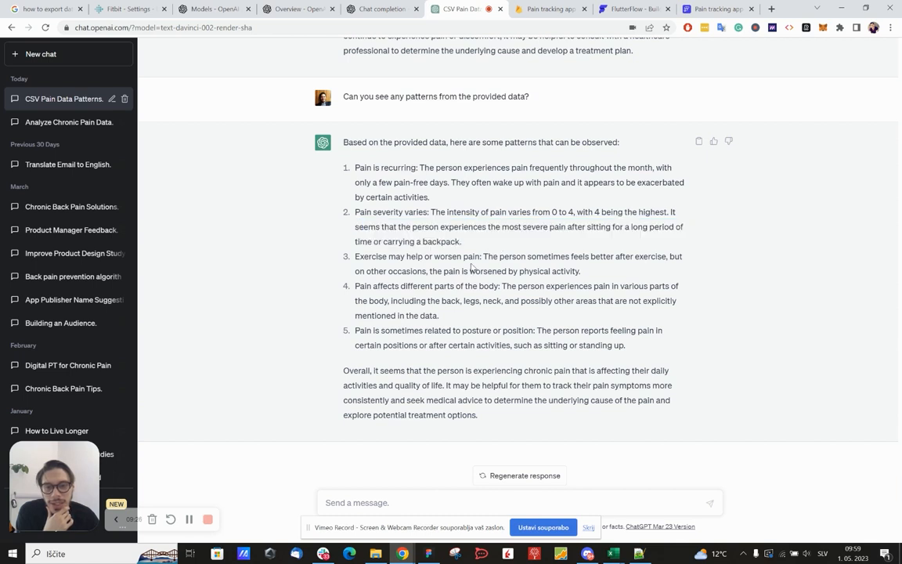
drag(383, 242, 460, 241)
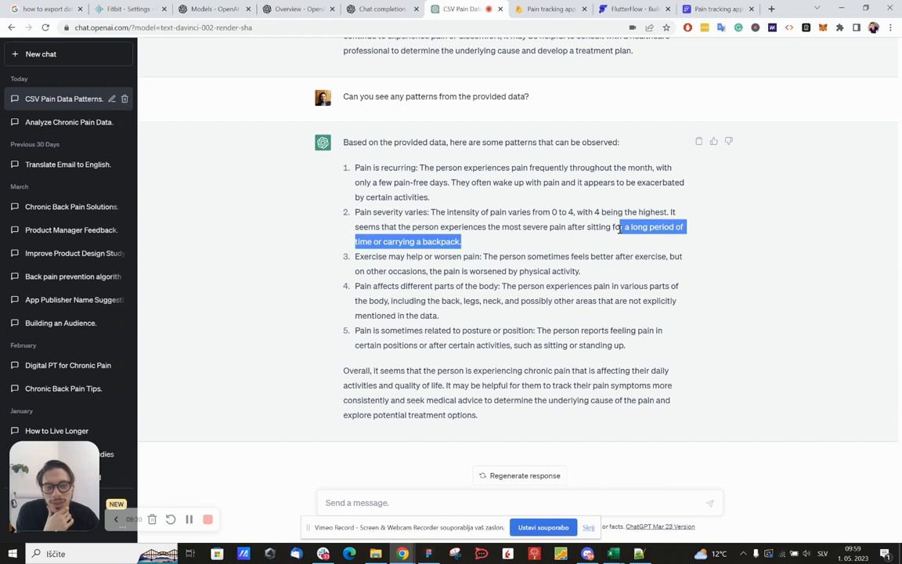
click(398, 269)
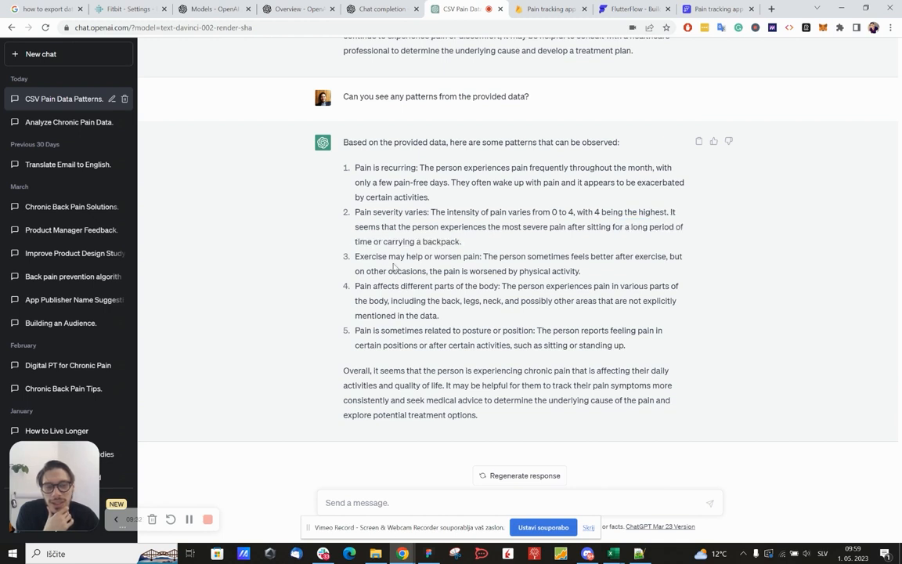
drag(389, 256, 481, 257)
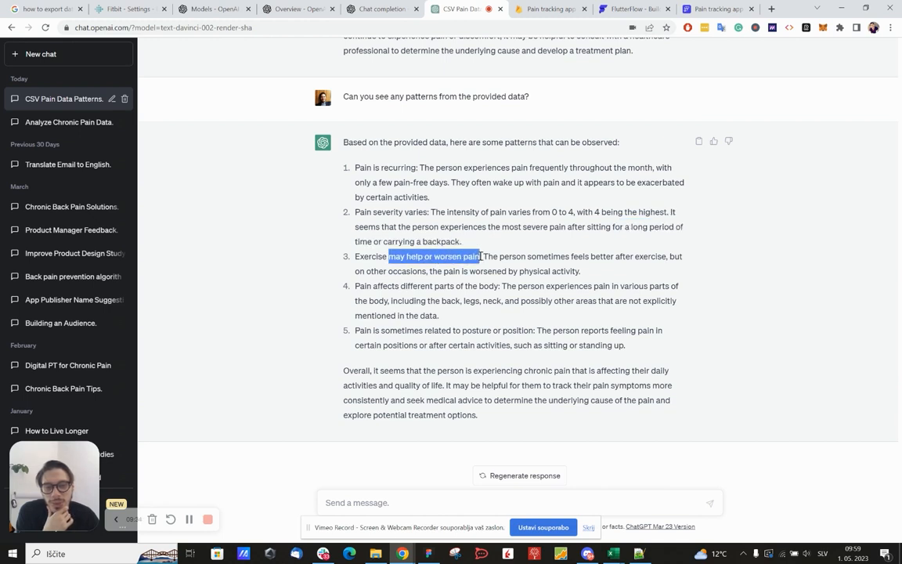
drag(481, 257, 548, 257)
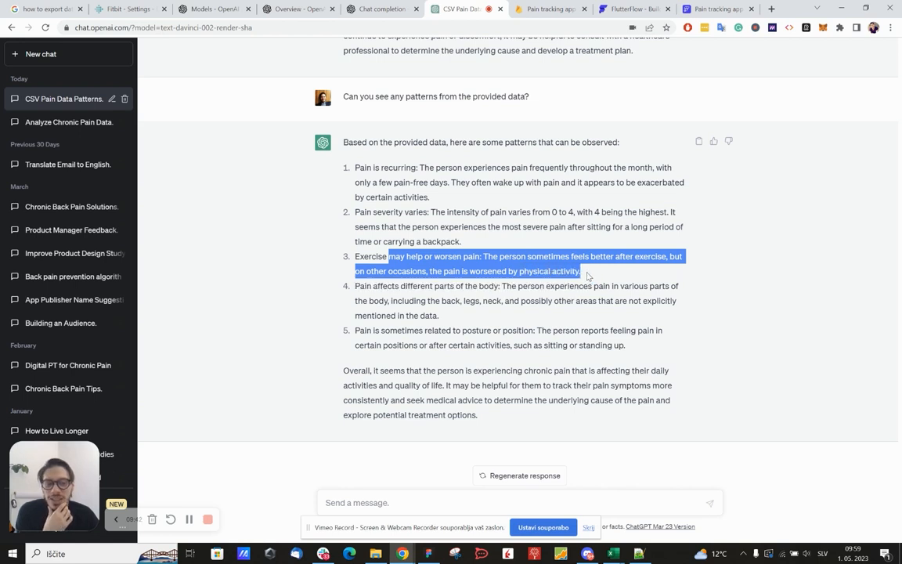
mouse_move(370, 299)
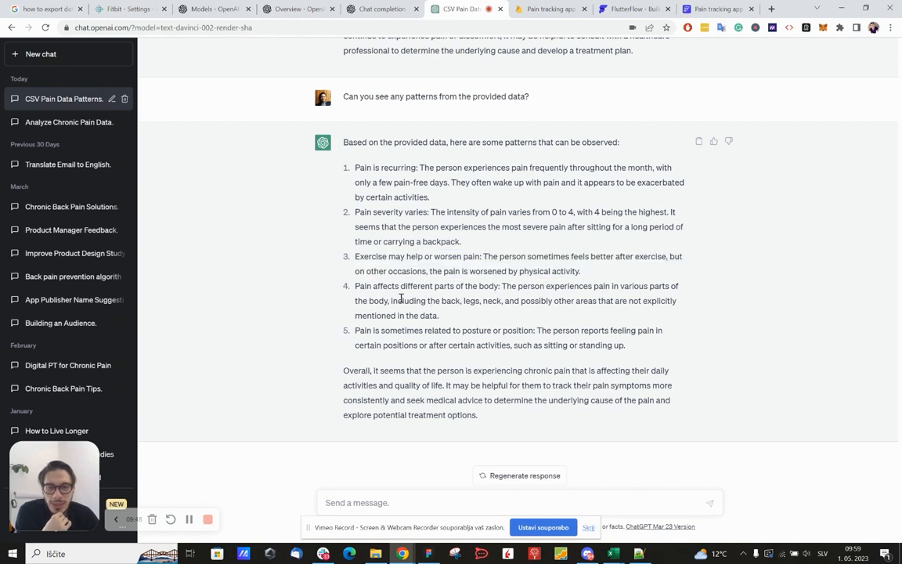
- Read the body-parts and posture patterns, then begin a follow-up question about the data
drag(401, 301, 619, 301)
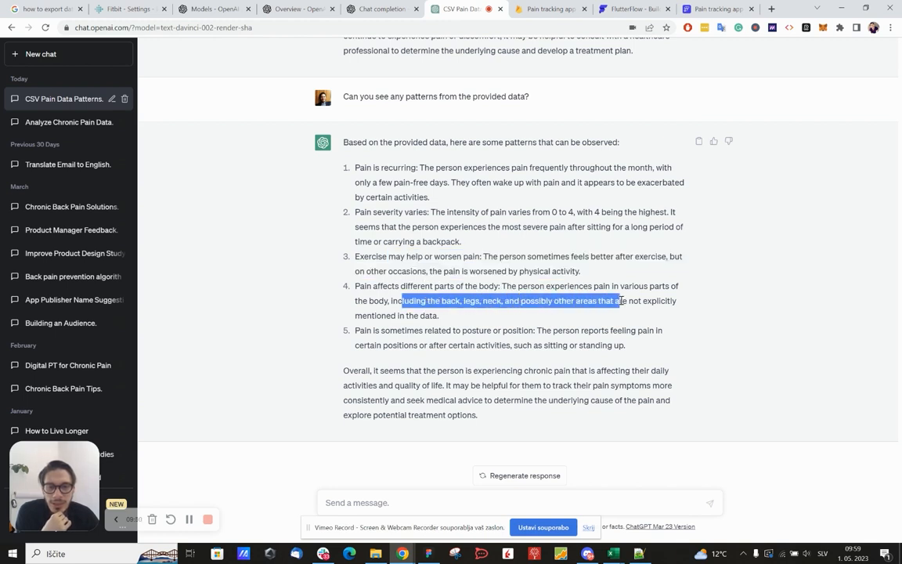
drag(619, 301, 439, 315)
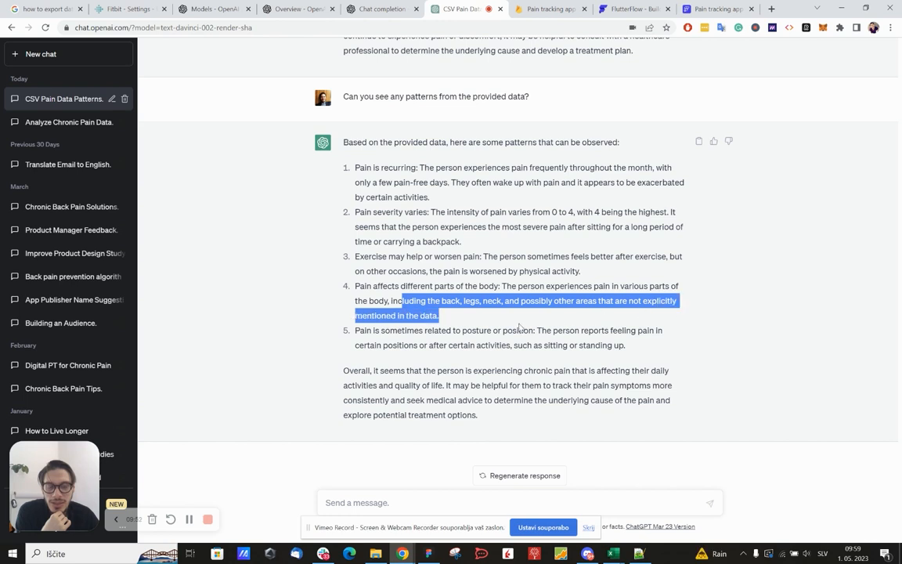
drag(354, 329, 482, 345)
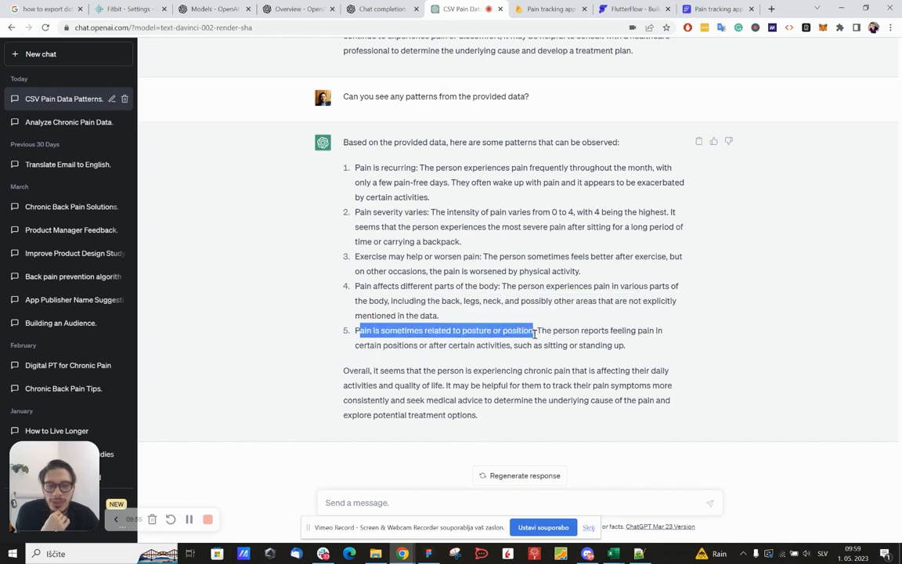
drag(533, 329, 505, 346)
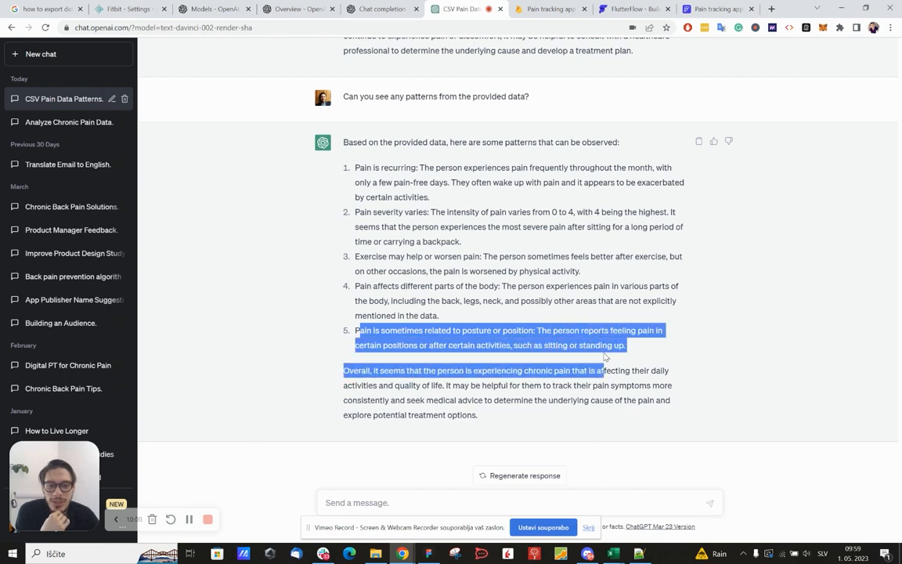
click(646, 439)
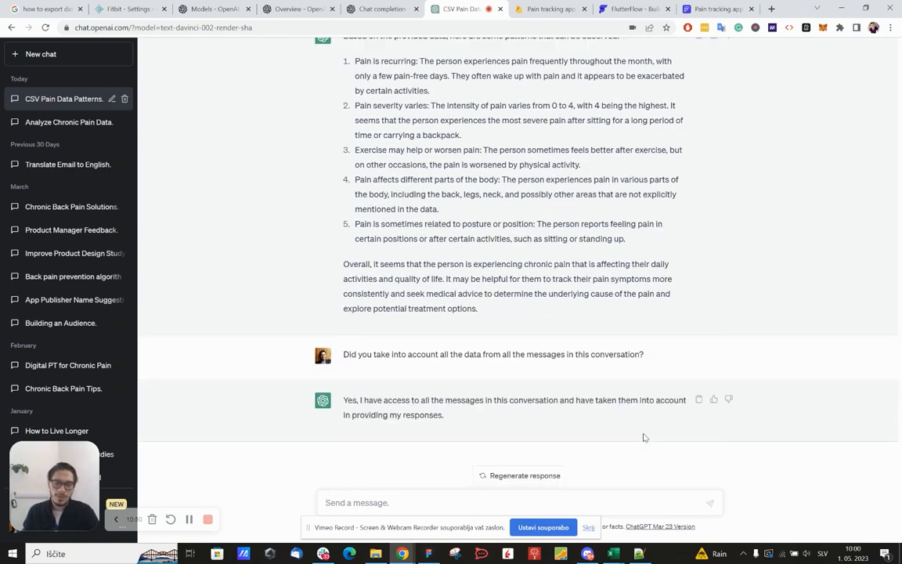
- Send "Isn't the highest rating 6" and "Do you see any clear triggers from this data?"
text(Isn't the highest rating)
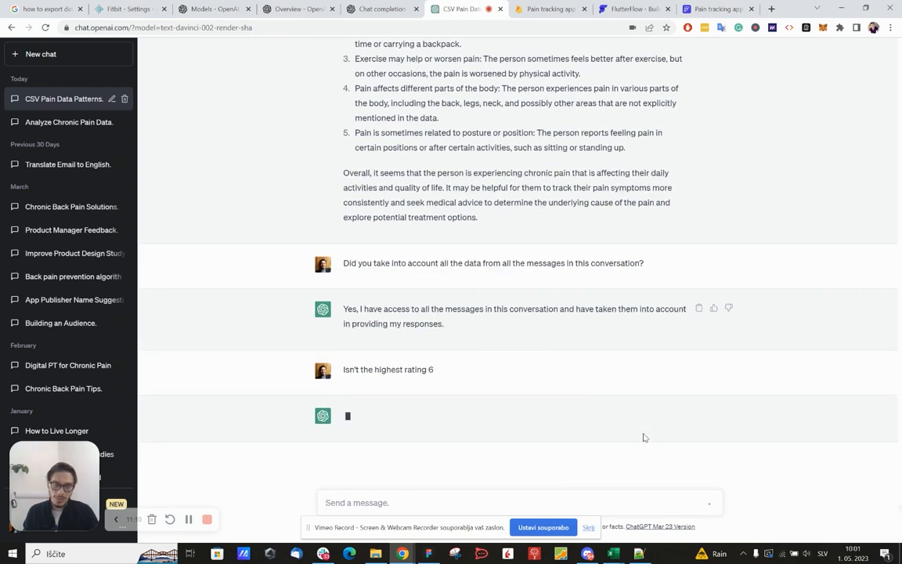
text(Do you see any clear triggers from this data)
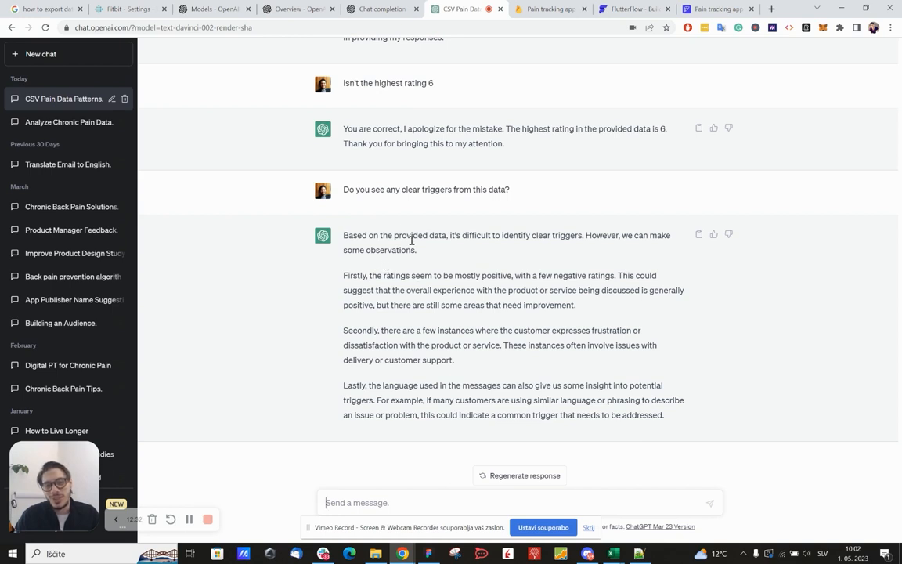
- Rate the off-topic triggers answer with a thumbs-down
drag(401, 188, 495, 188)
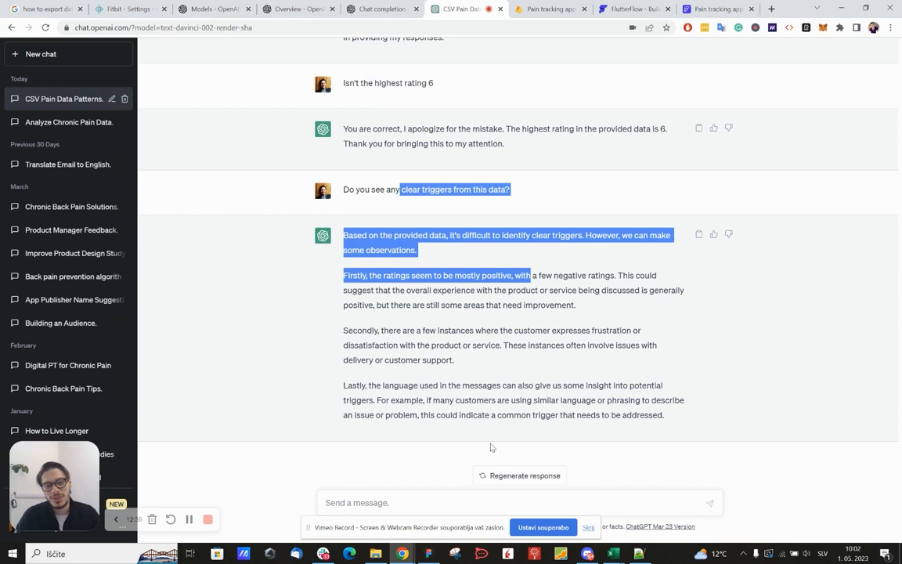
click(730, 235)
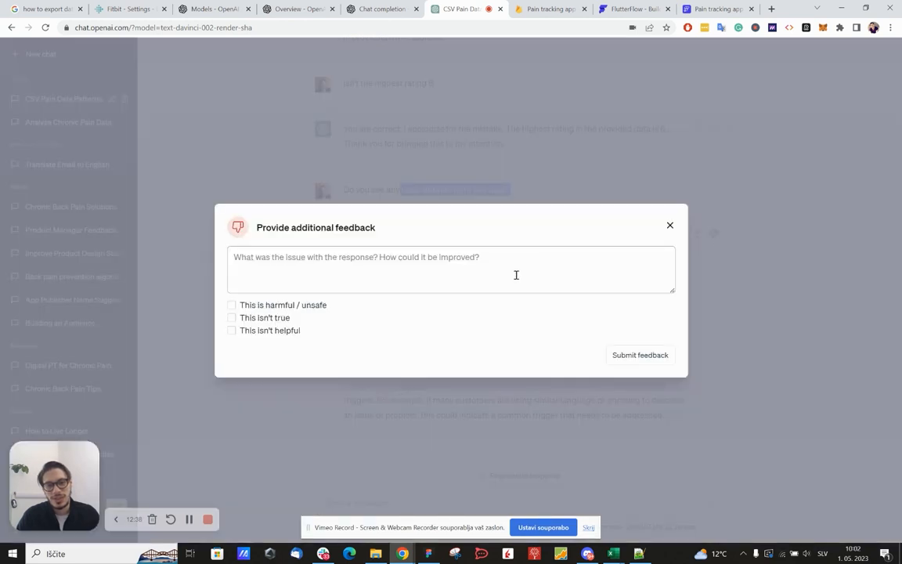
mouse_move(276, 324)
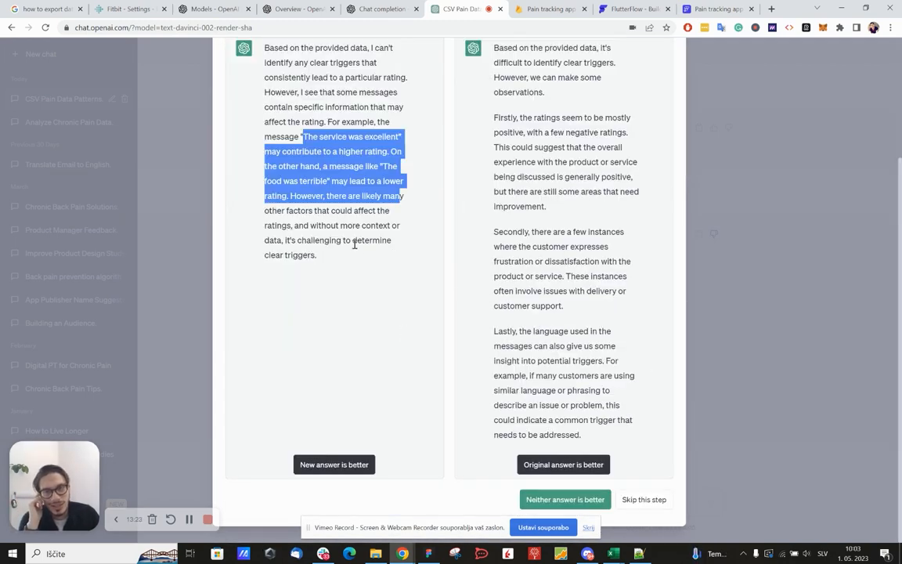
mouse_move(376, 291)
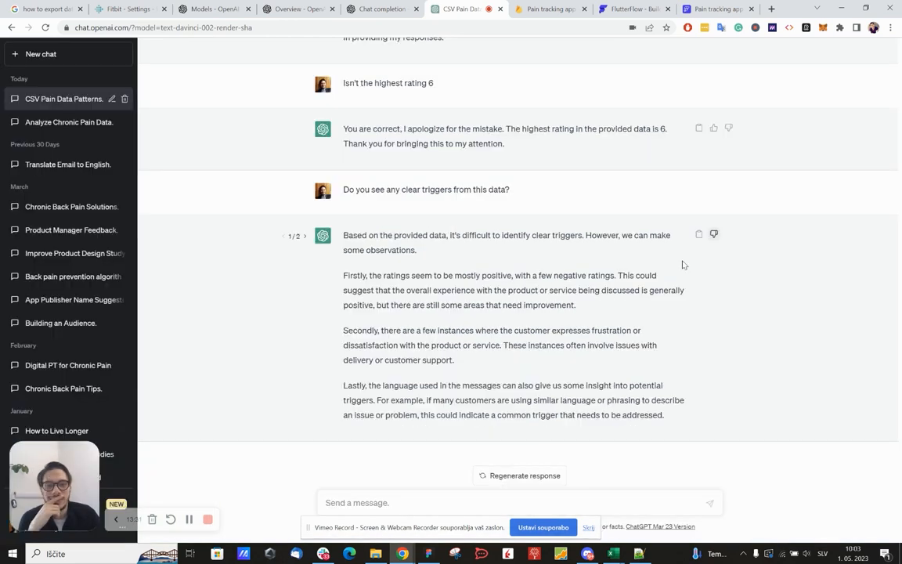
mouse_move(508, 317)
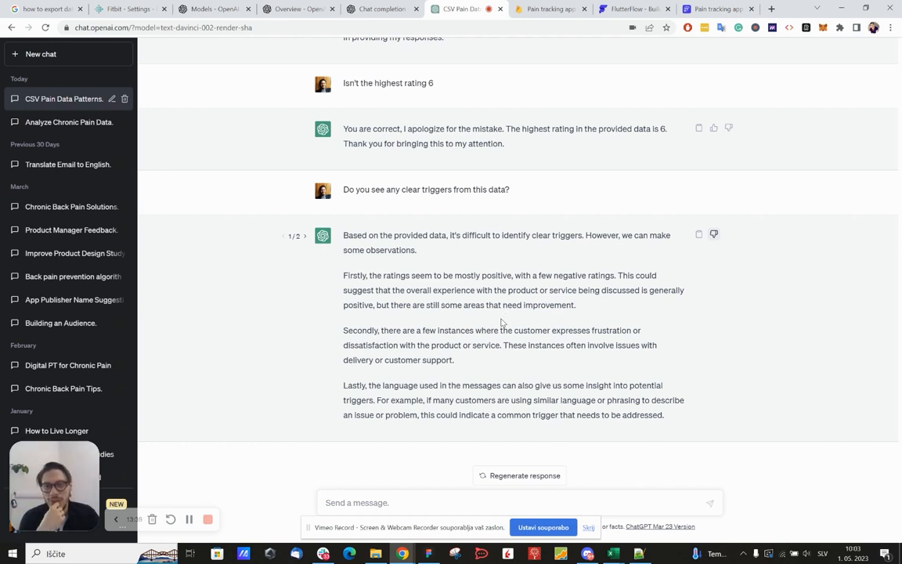
mouse_move(175, 155)
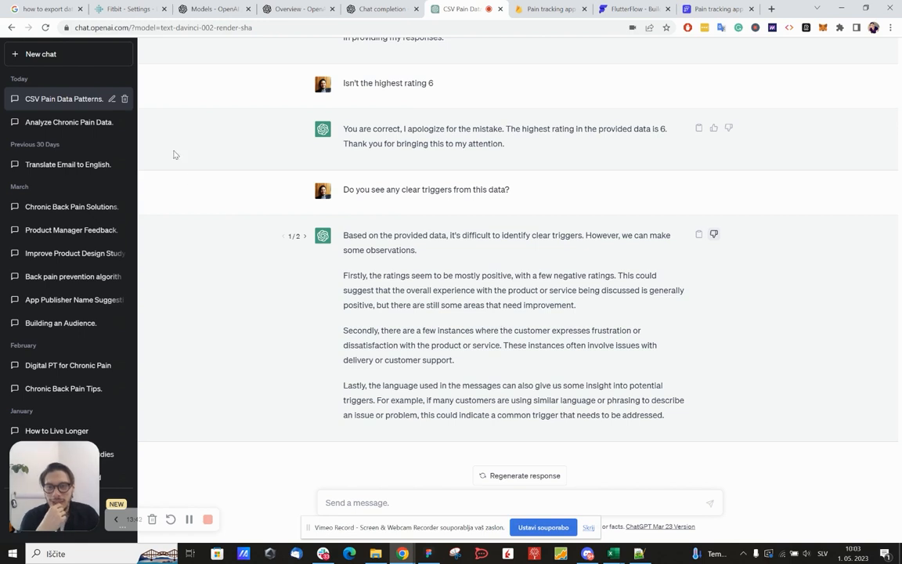
mouse_move(235, 264)
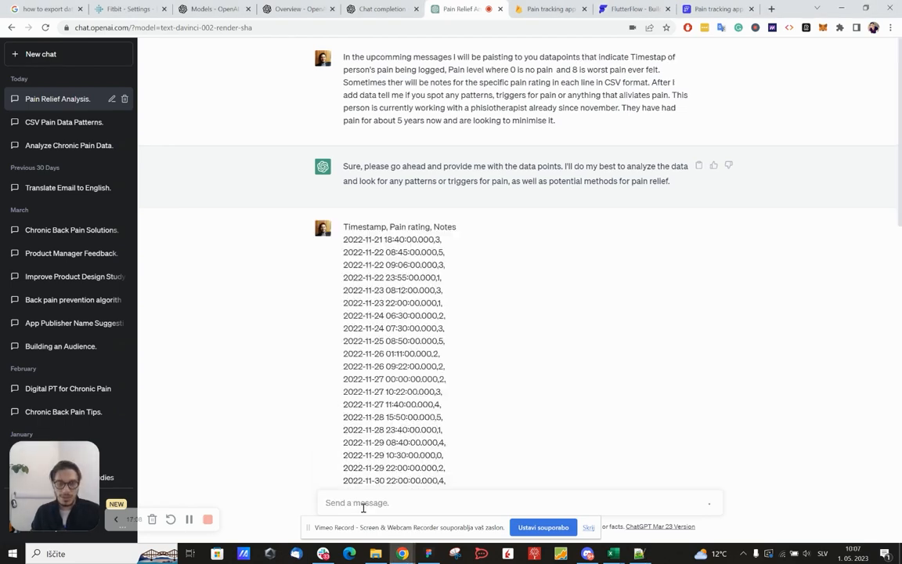
- Scroll through the new Pain Relief Analysis chat holding the pasted CSV data
scroll(down, 3)
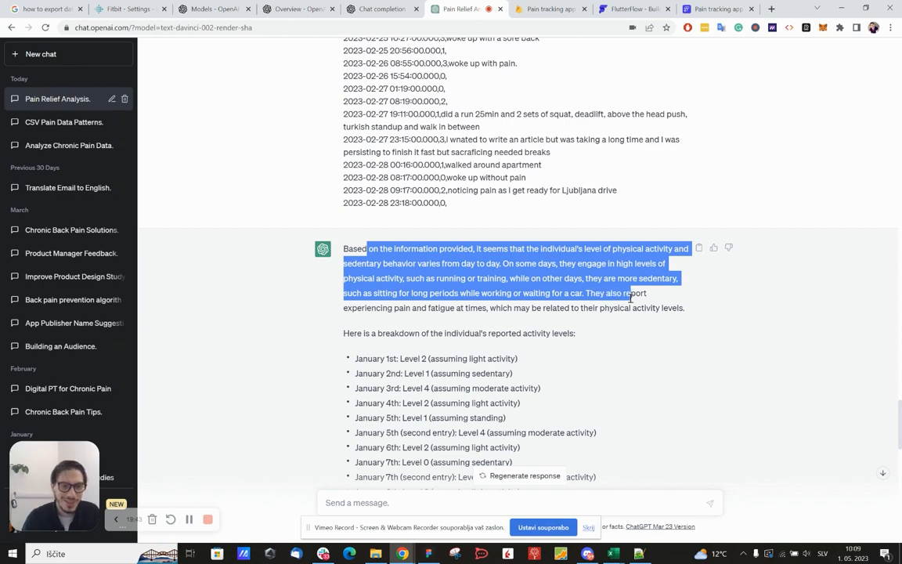
- Review the day-by-day activity breakdown and ask ChatGPT to continue
scroll(down, 3)
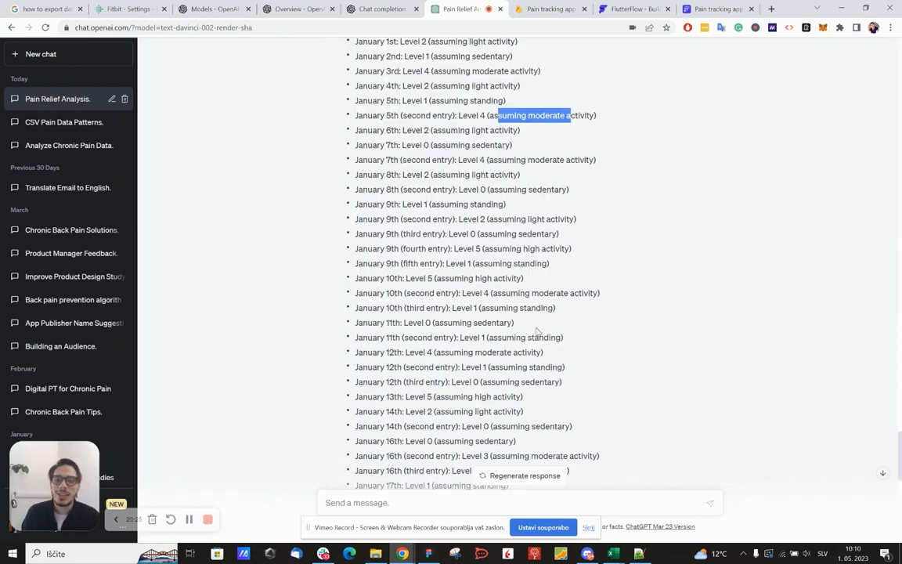
mouse_move(564, 356)
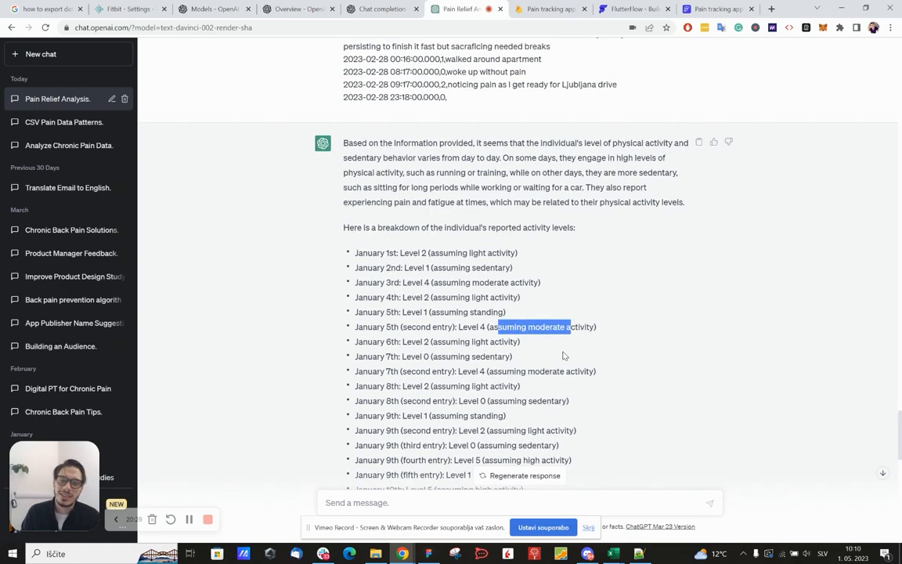
scroll(down, 3)
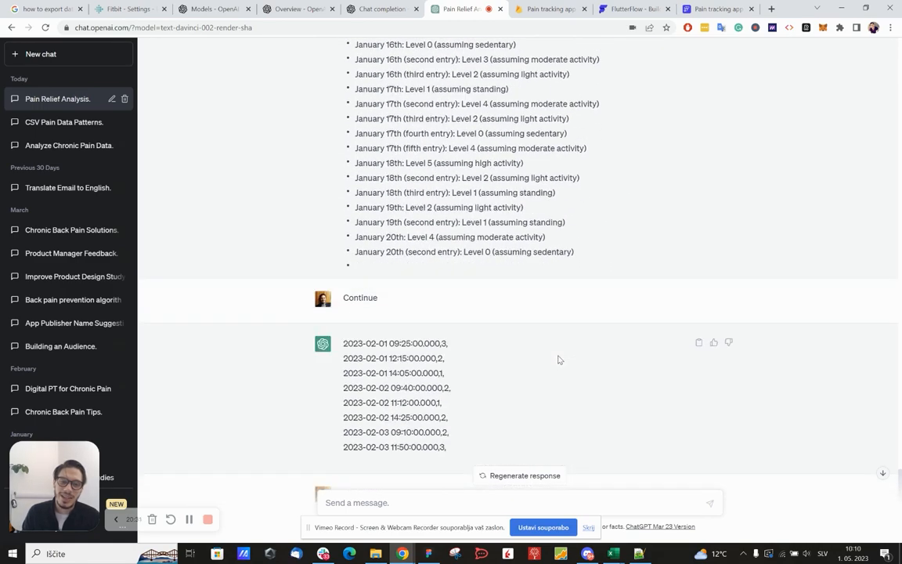
scroll(up, 3)
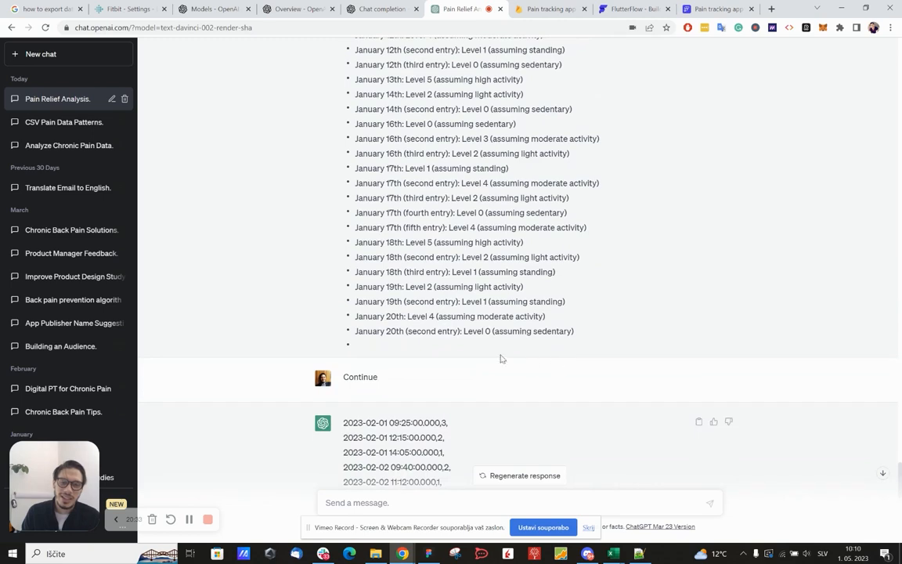
mouse_move(419, 344)
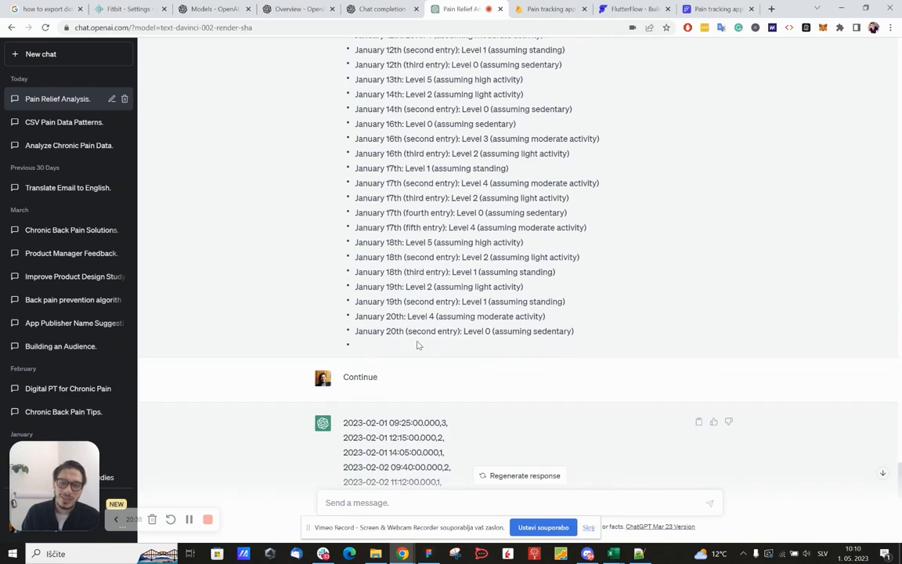
scroll(down, 3)
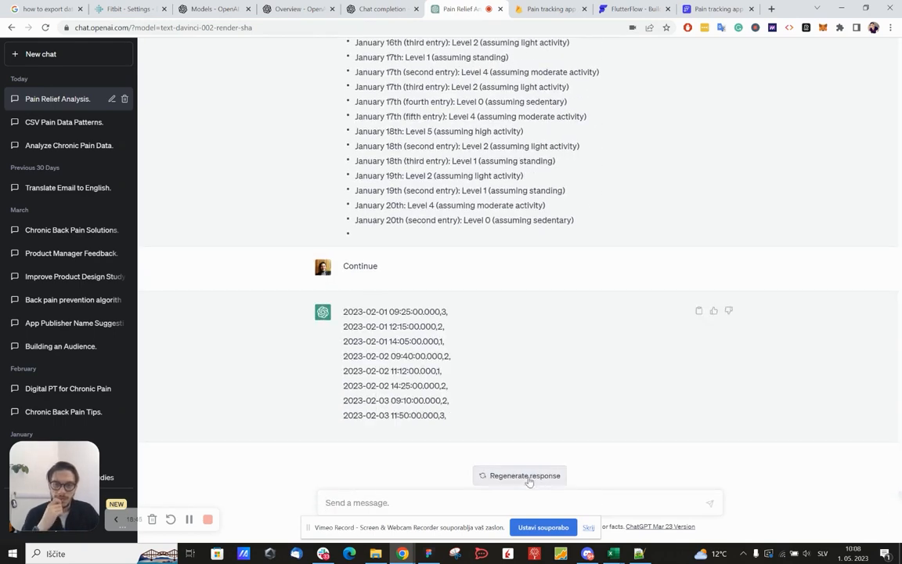
text(Con)
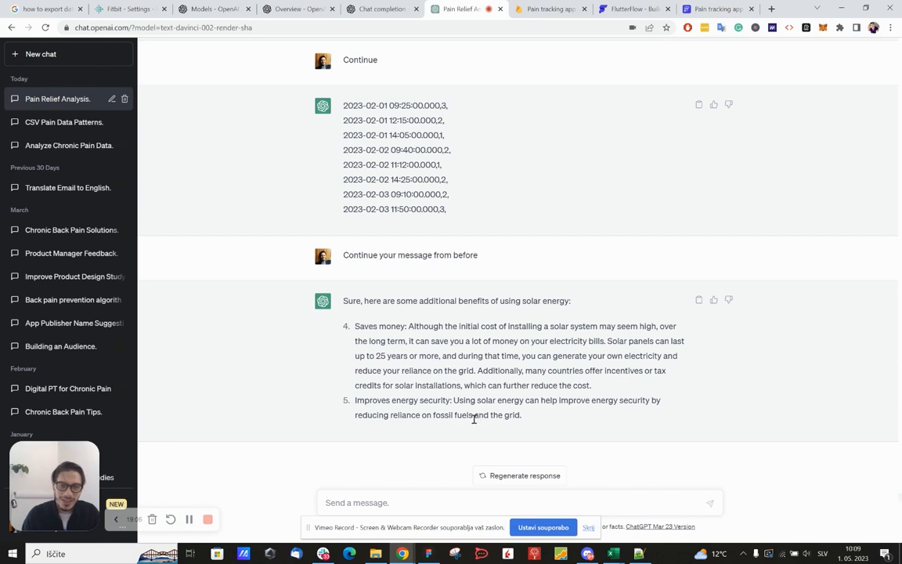
mouse_move(370, 401)
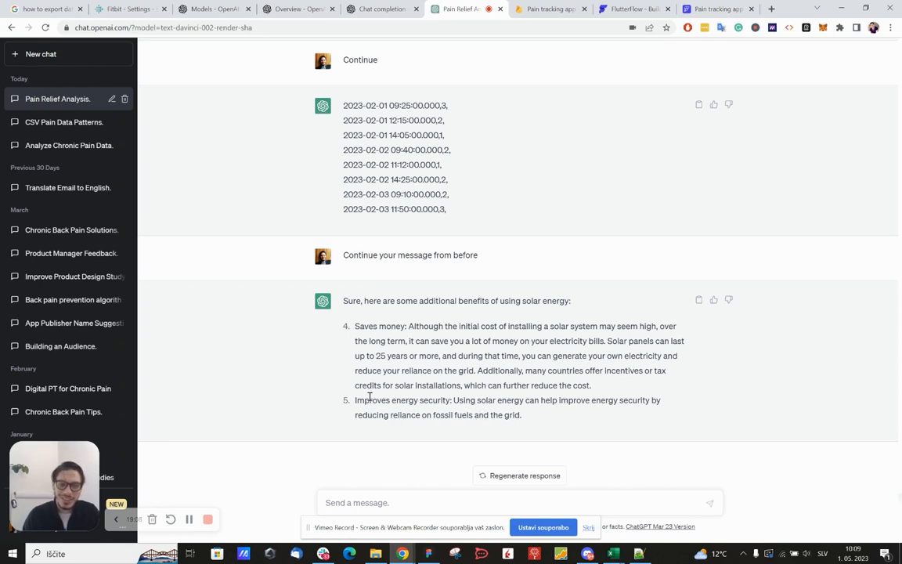
mouse_move(397, 326)
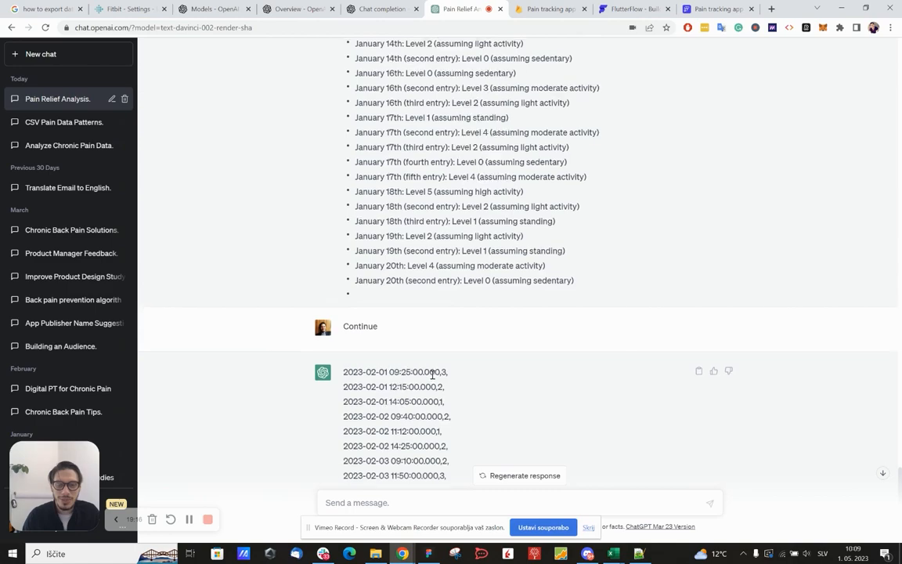
- Scroll through the off-topic solar energy reply in the conversation
scroll(down, 3)
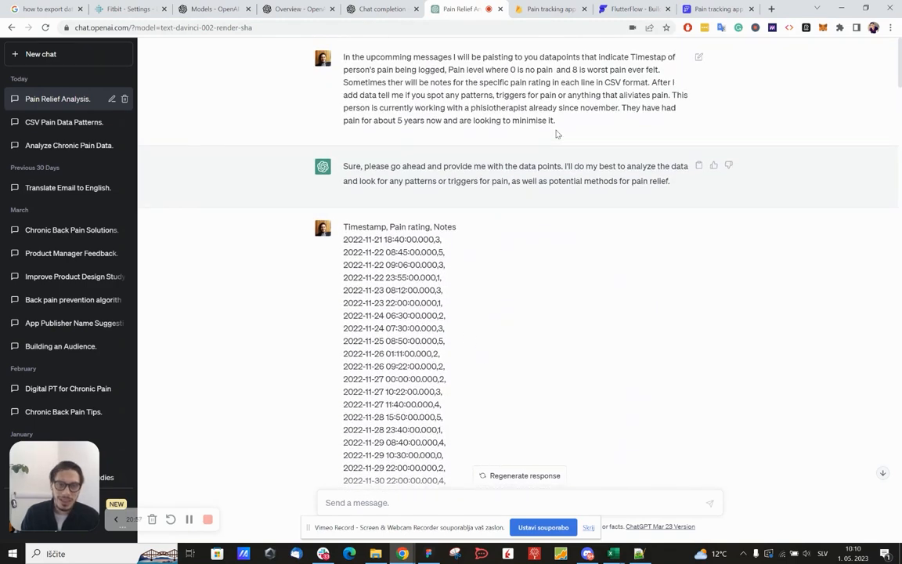
scroll(down, 3)
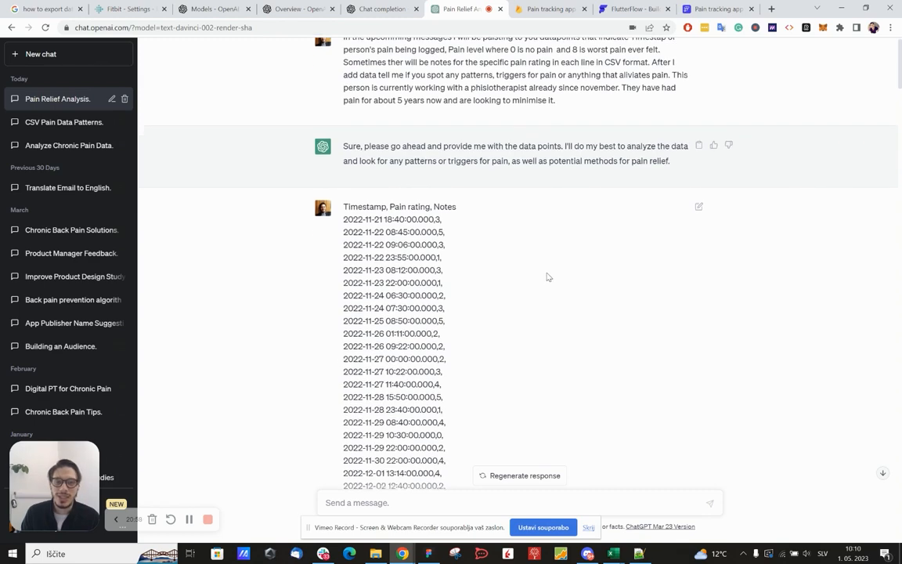